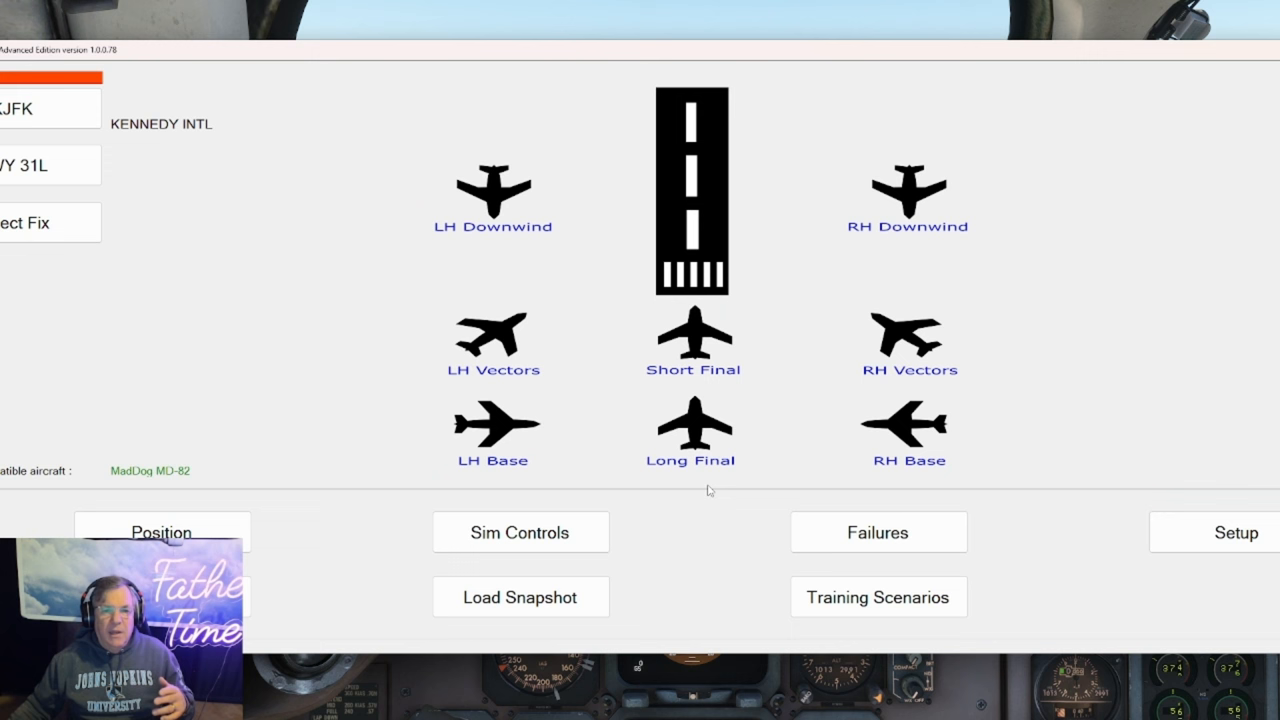
mouse_move(708, 584)
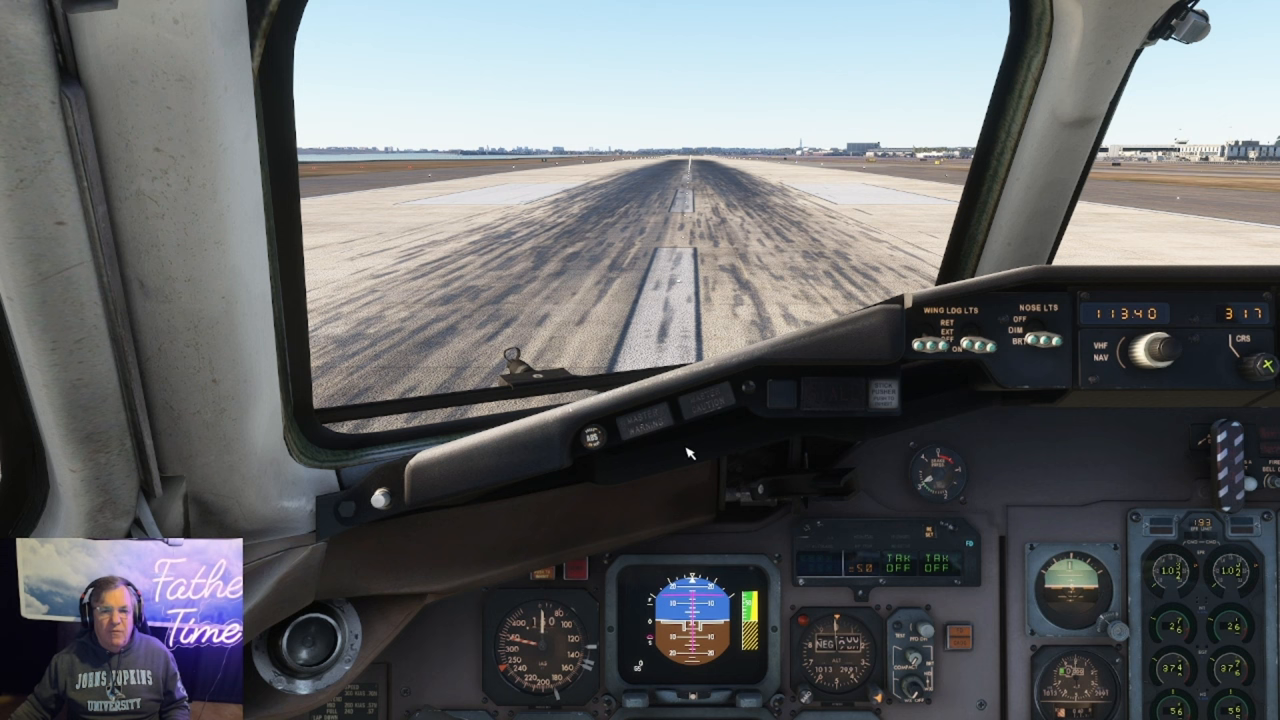
mouse_move(872, 458)
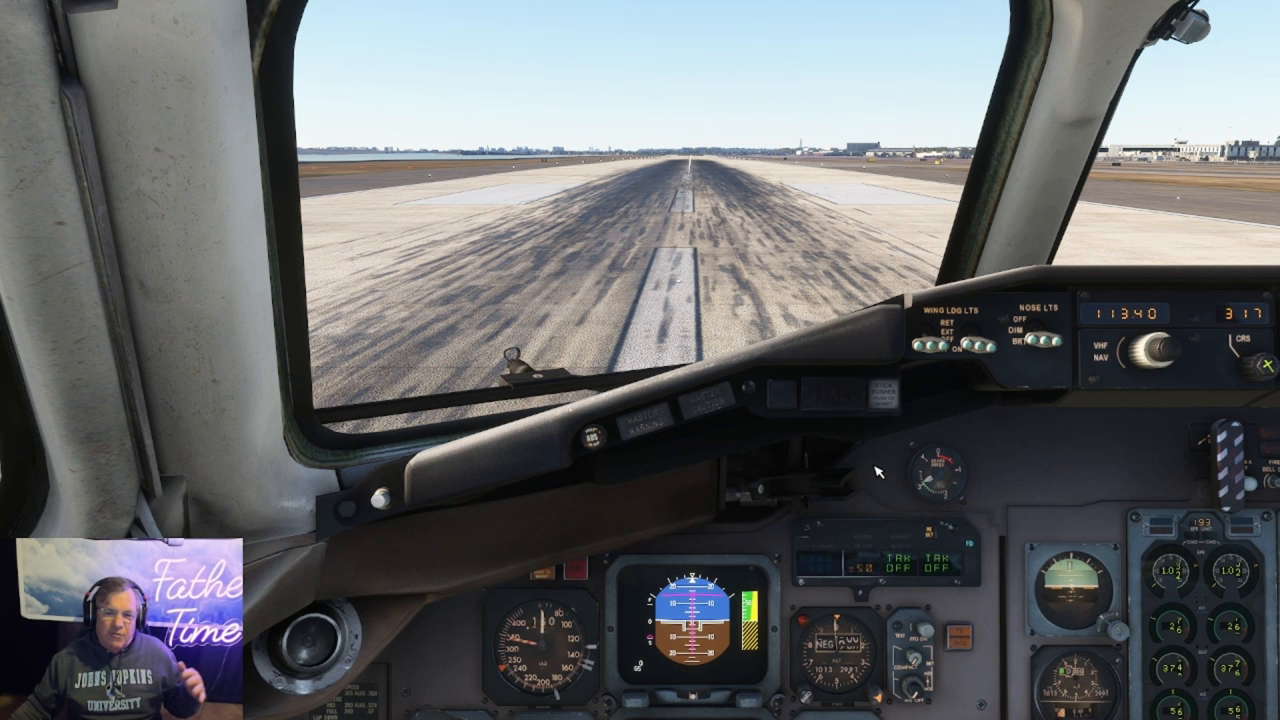
mouse_move(862, 476)
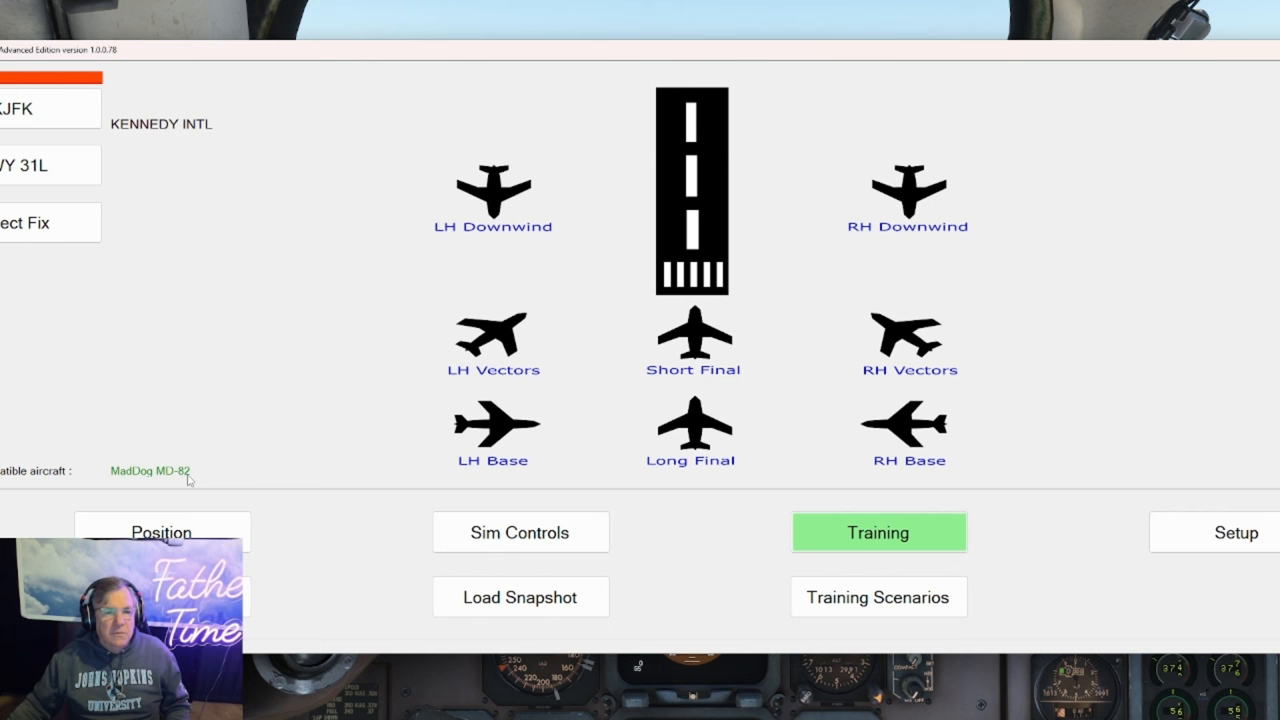
mouse_move(784, 456)
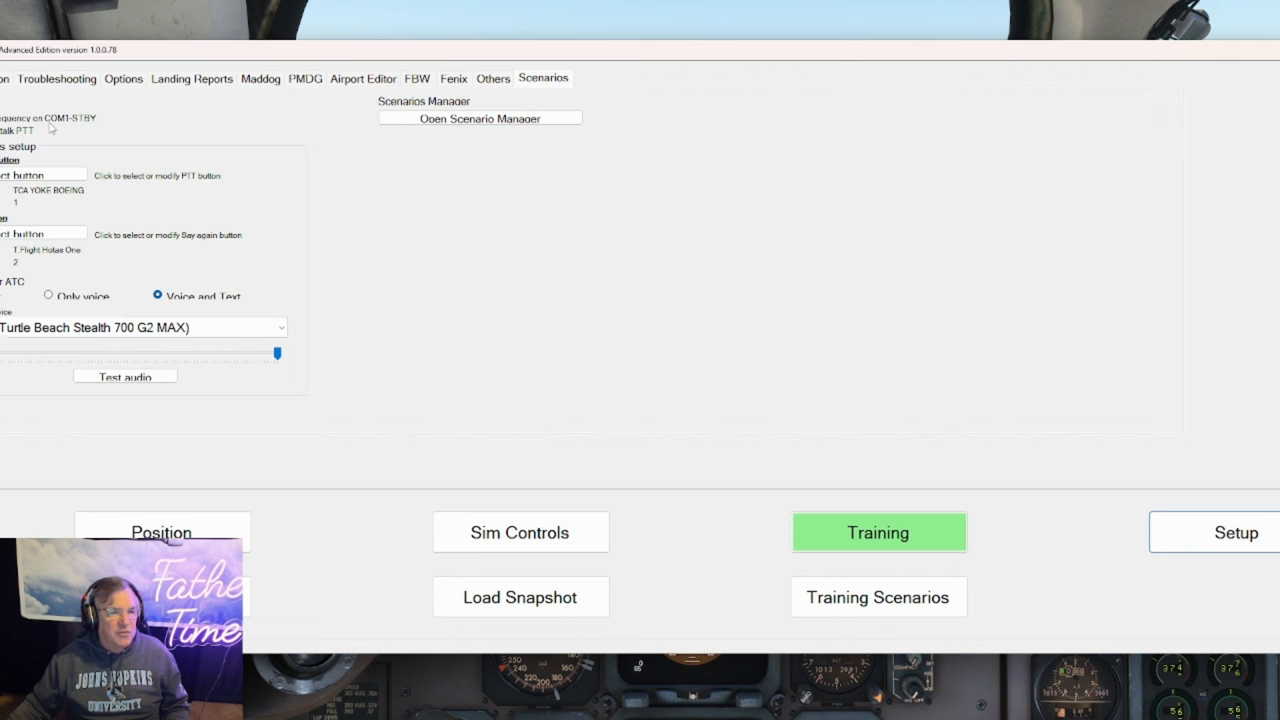
mouse_move(44, 128)
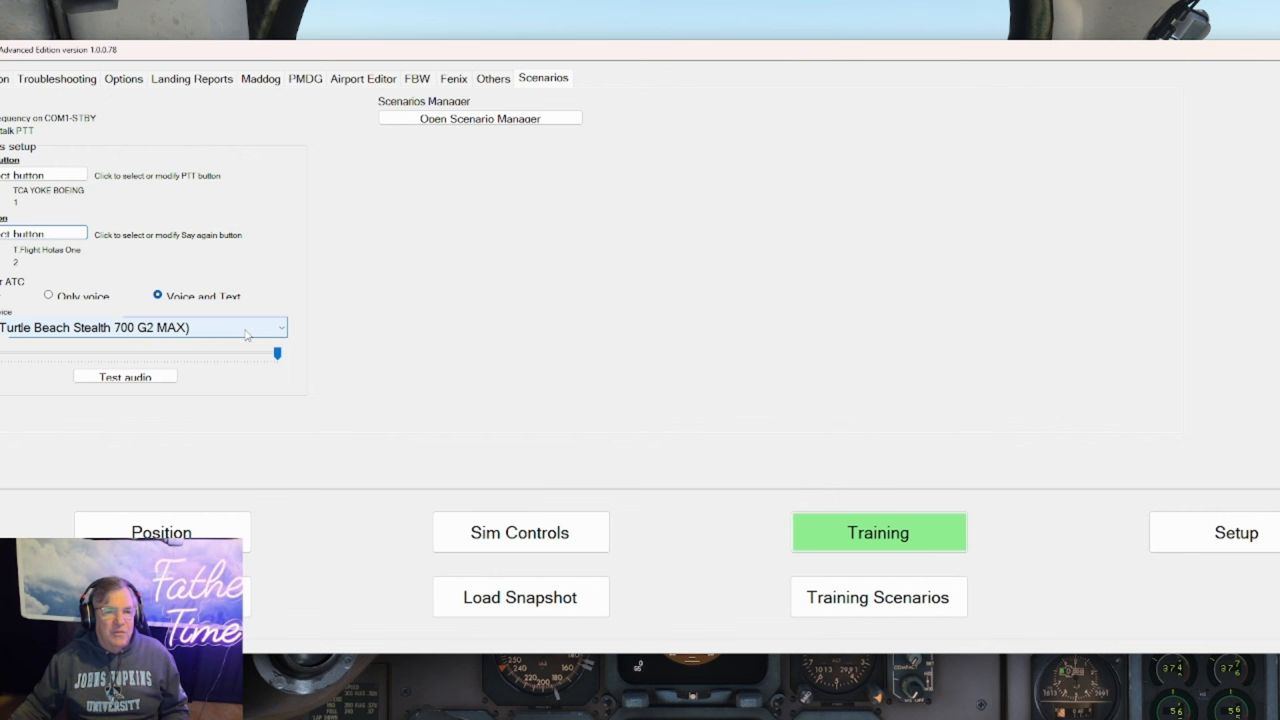
- Review the simulator connection troubleshooting details, then show the approach-distance and database options
click(56, 80)
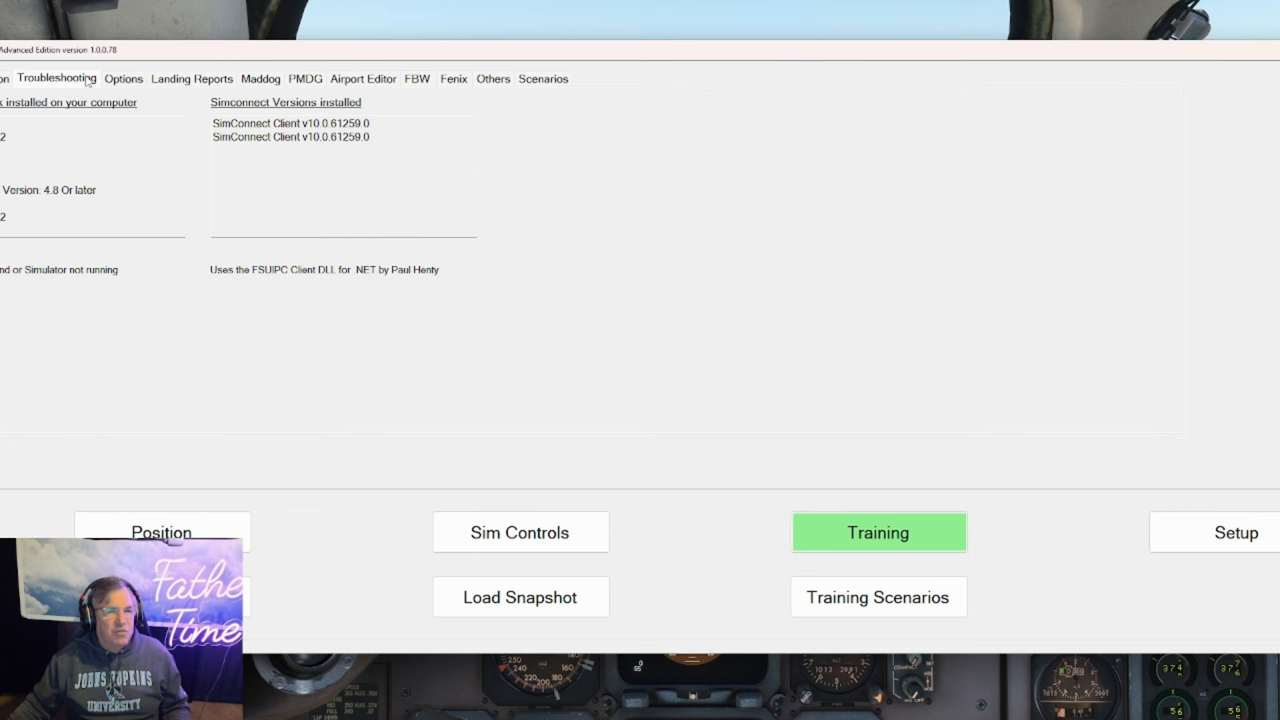
click(124, 78)
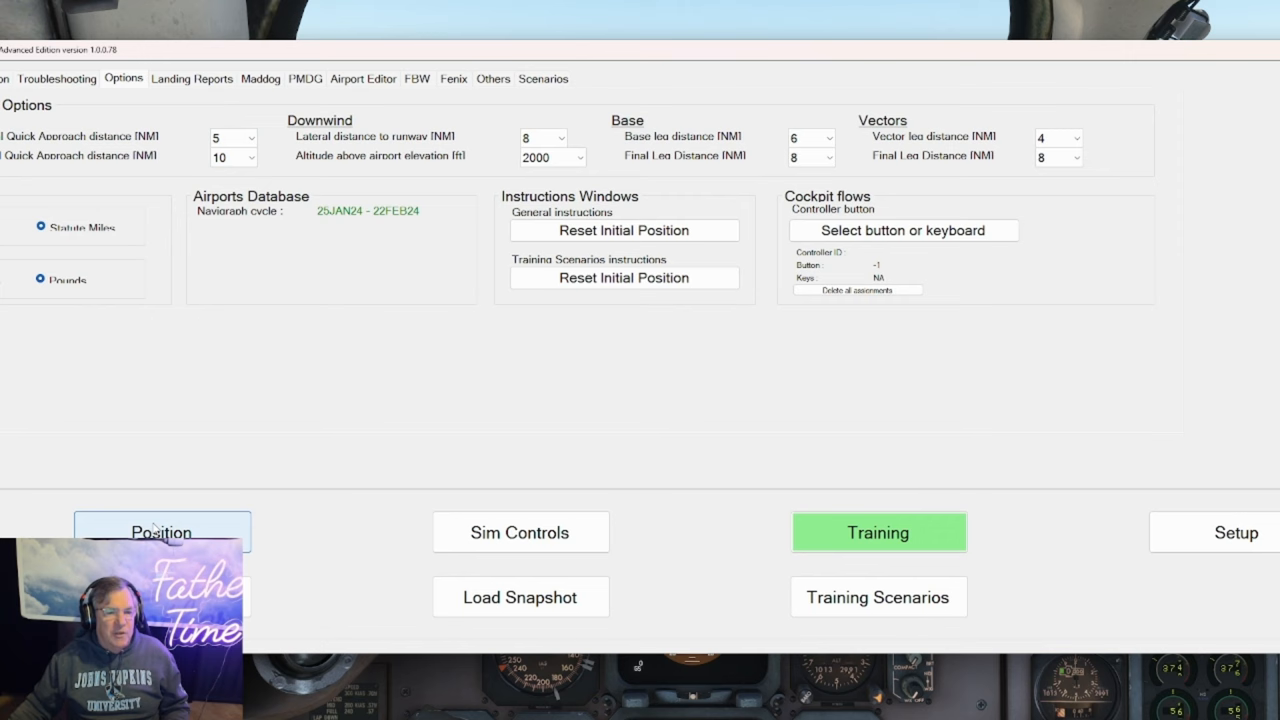
click(160, 532)
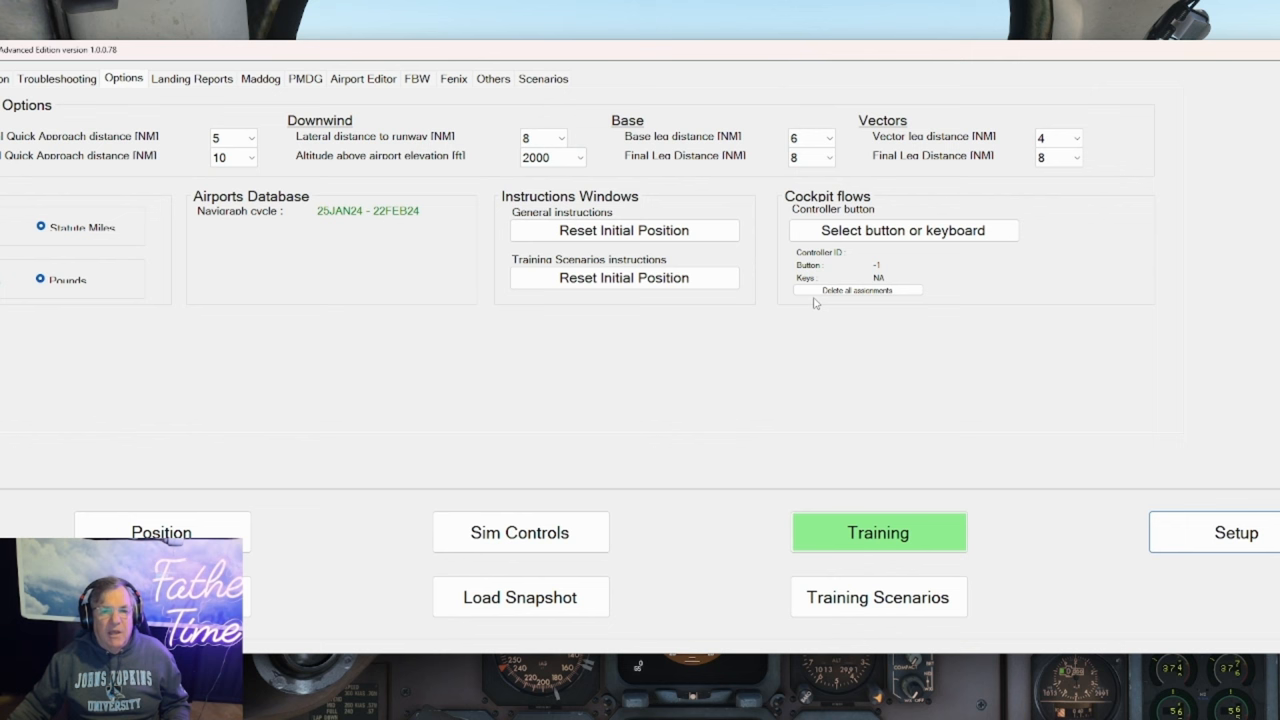
mouse_move(620, 580)
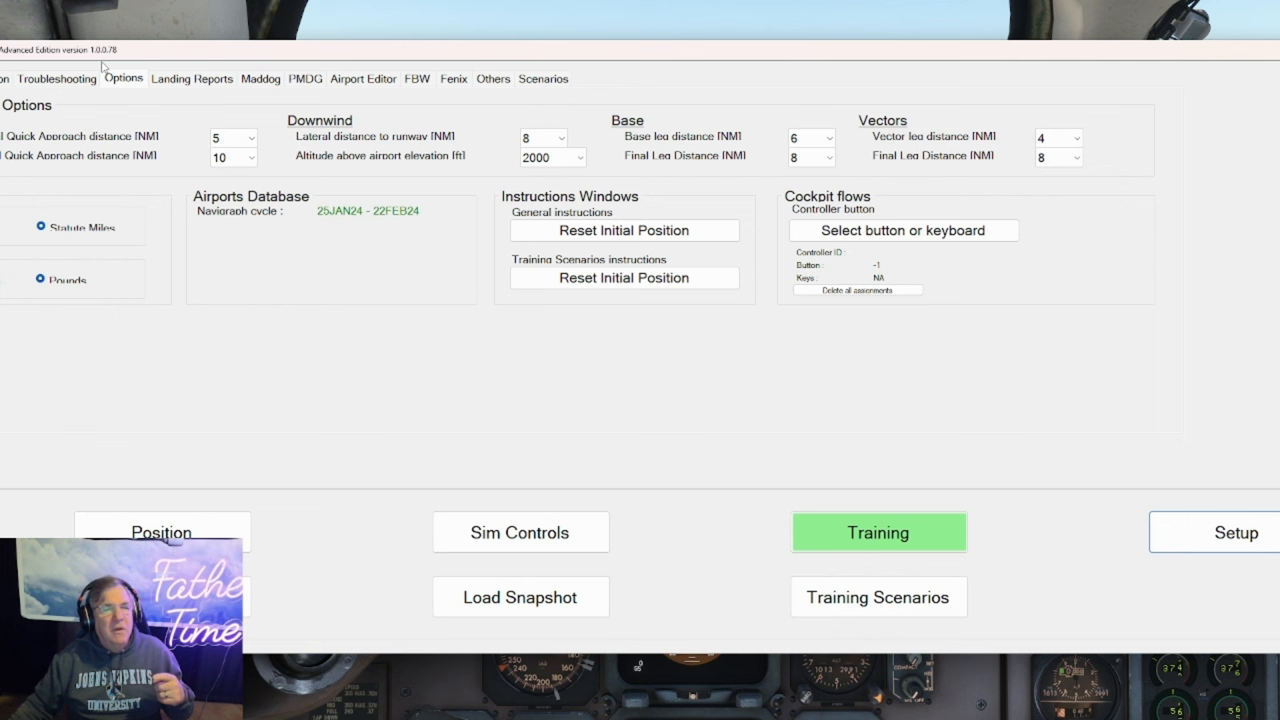
mouse_move(1036, 528)
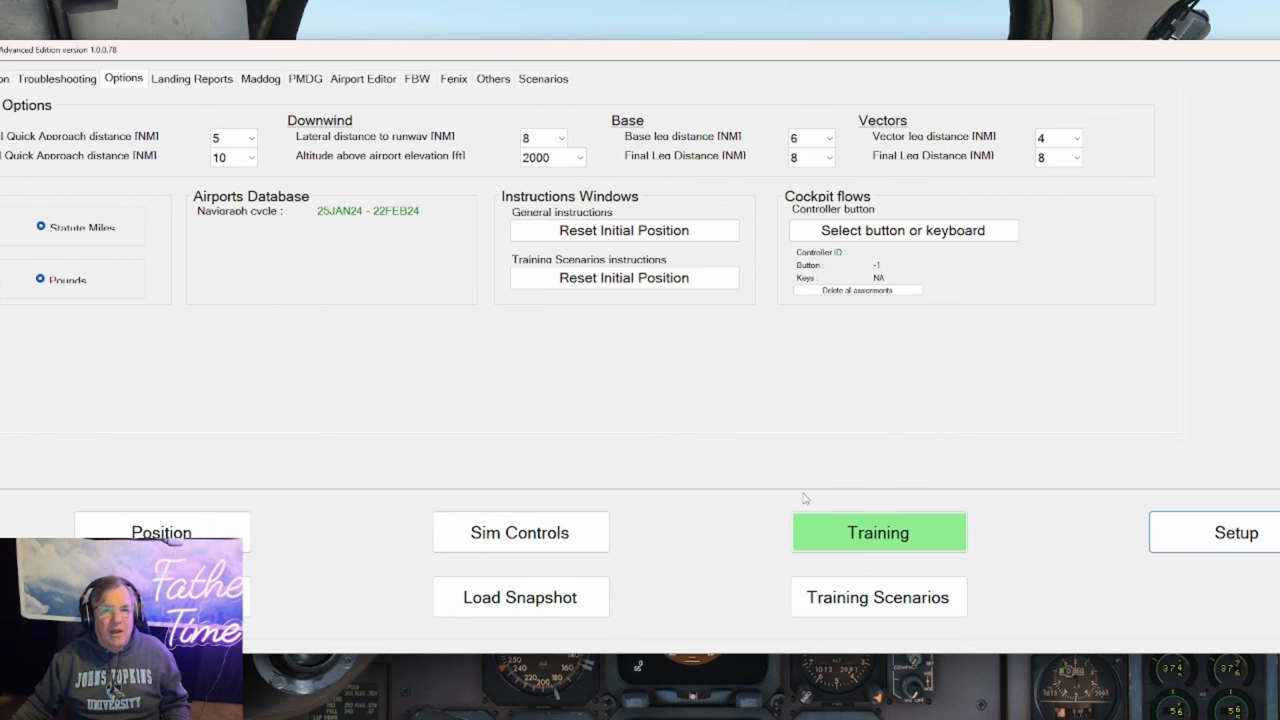
mouse_move(424, 372)
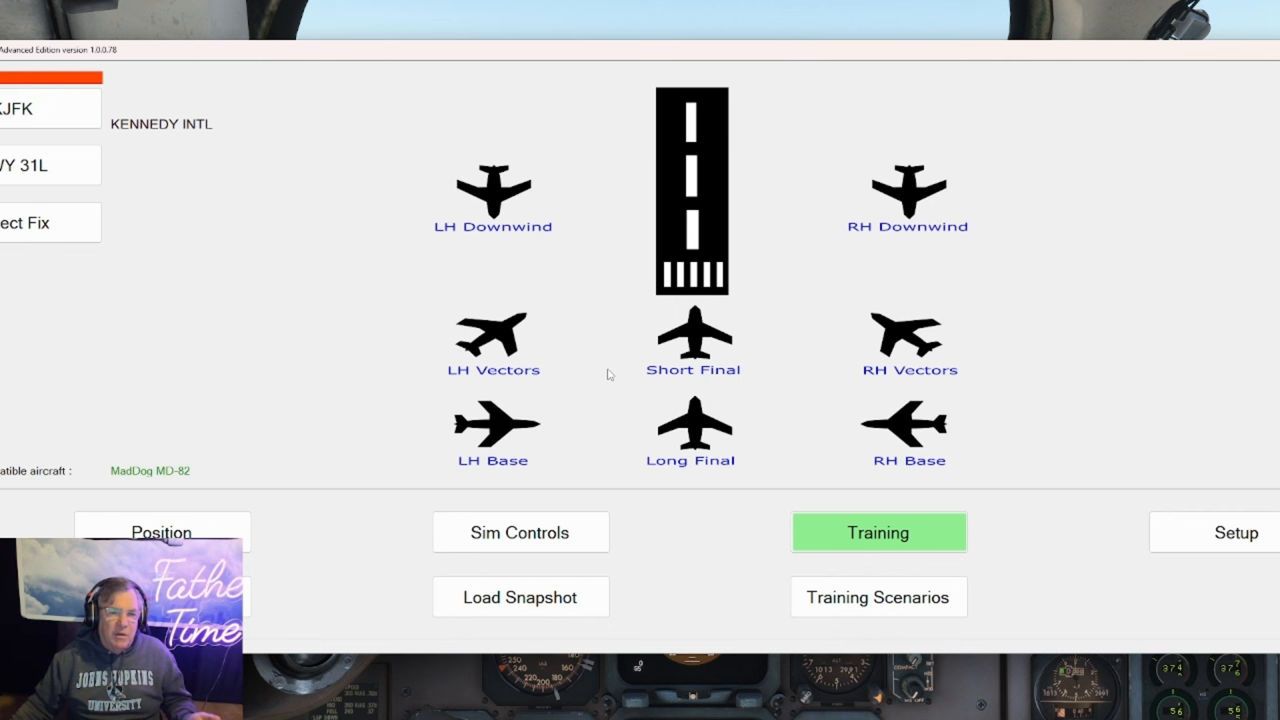
mouse_move(596, 338)
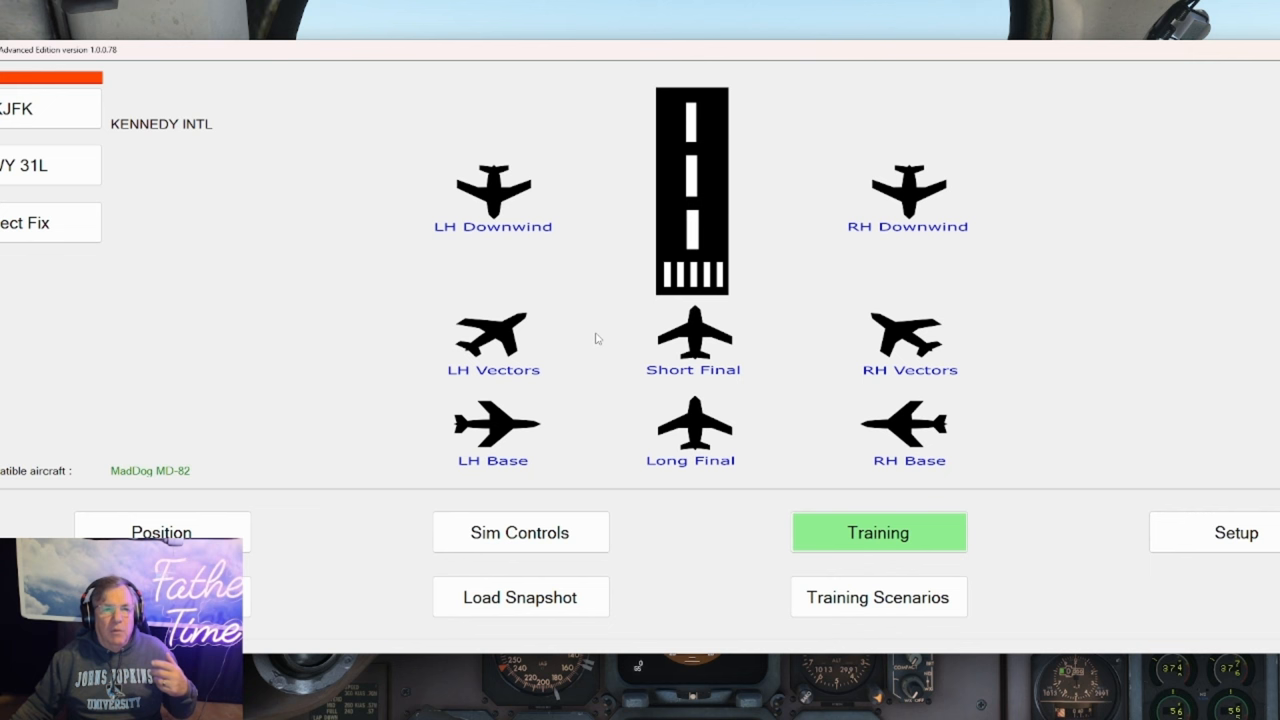
mouse_move(740, 496)
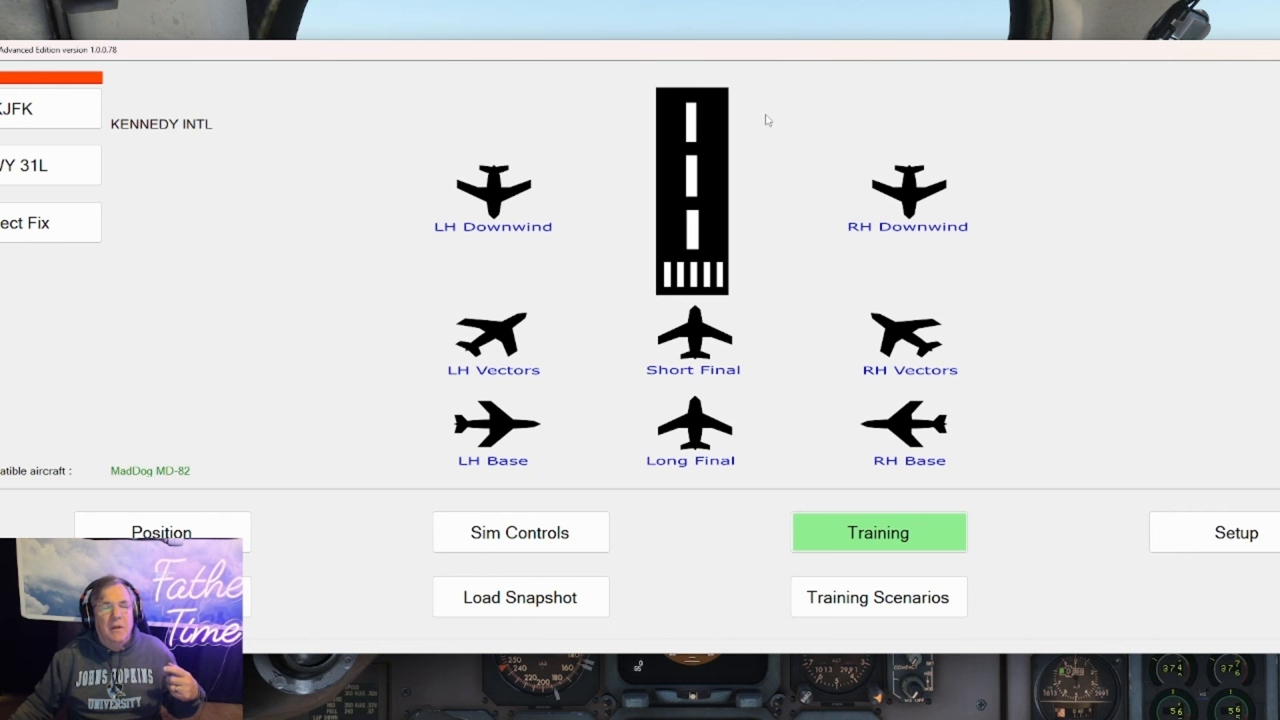
mouse_move(1156, 448)
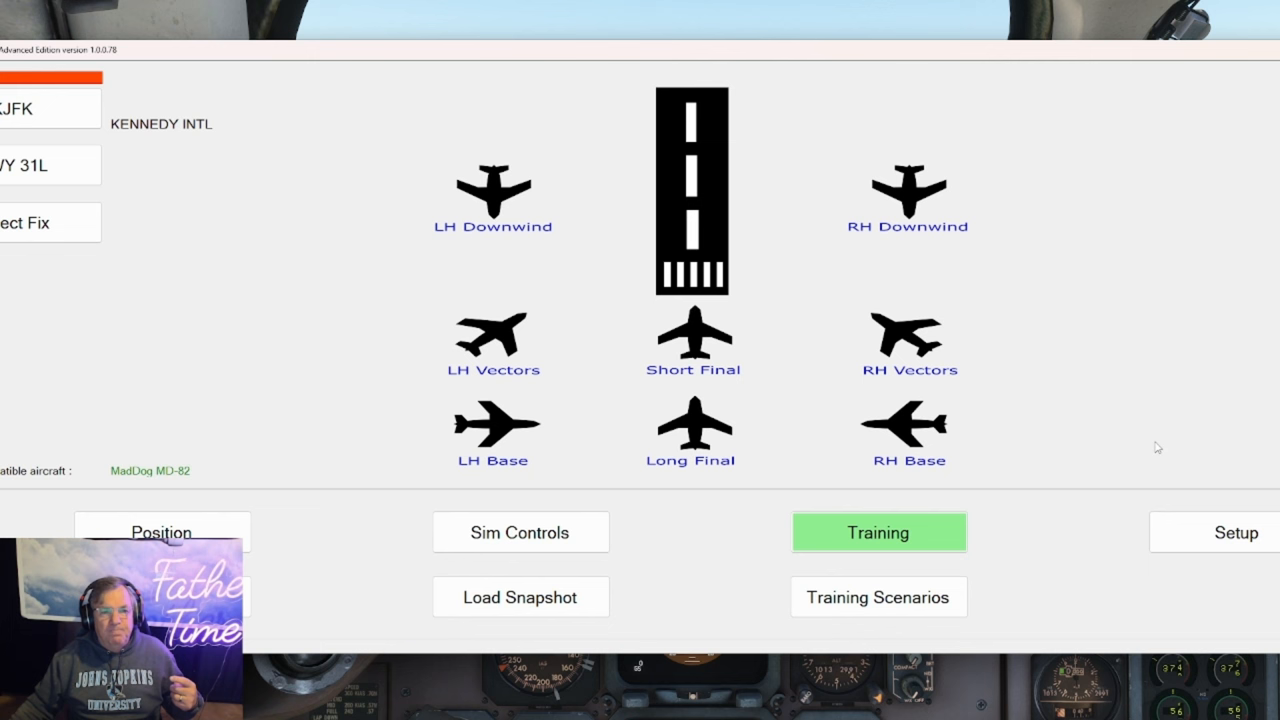
mouse_move(1004, 572)
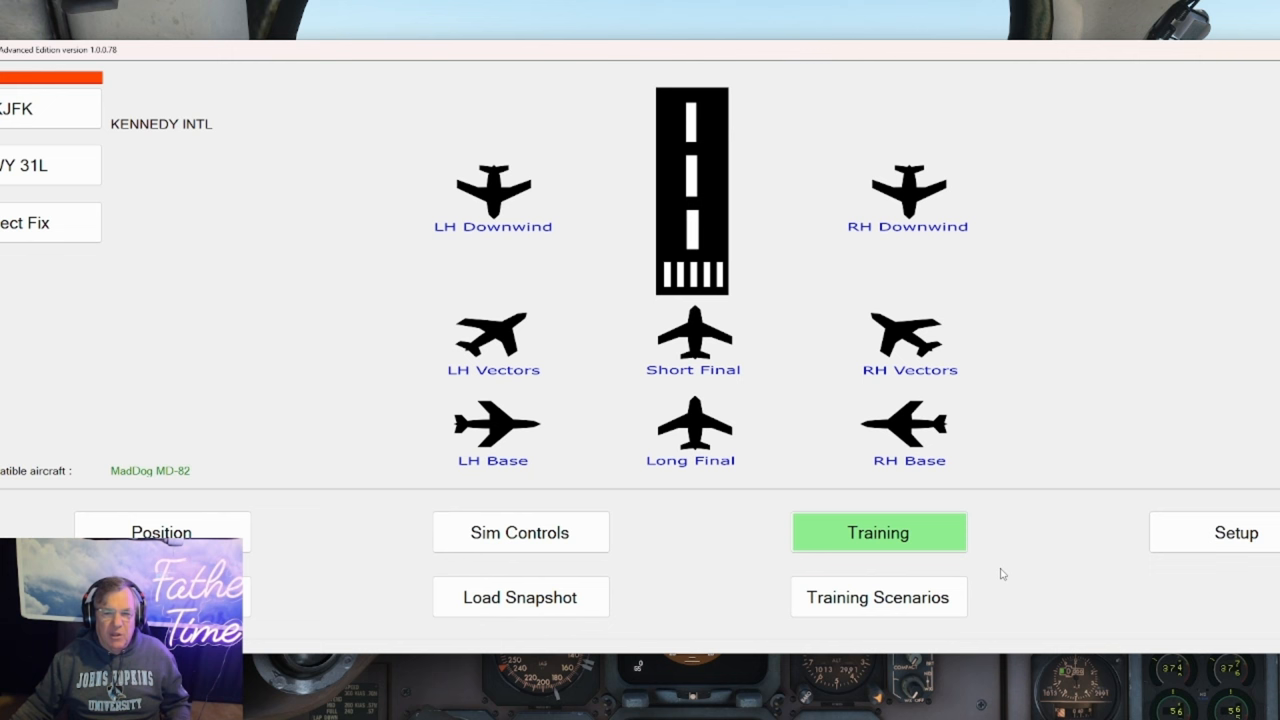
mouse_move(1022, 542)
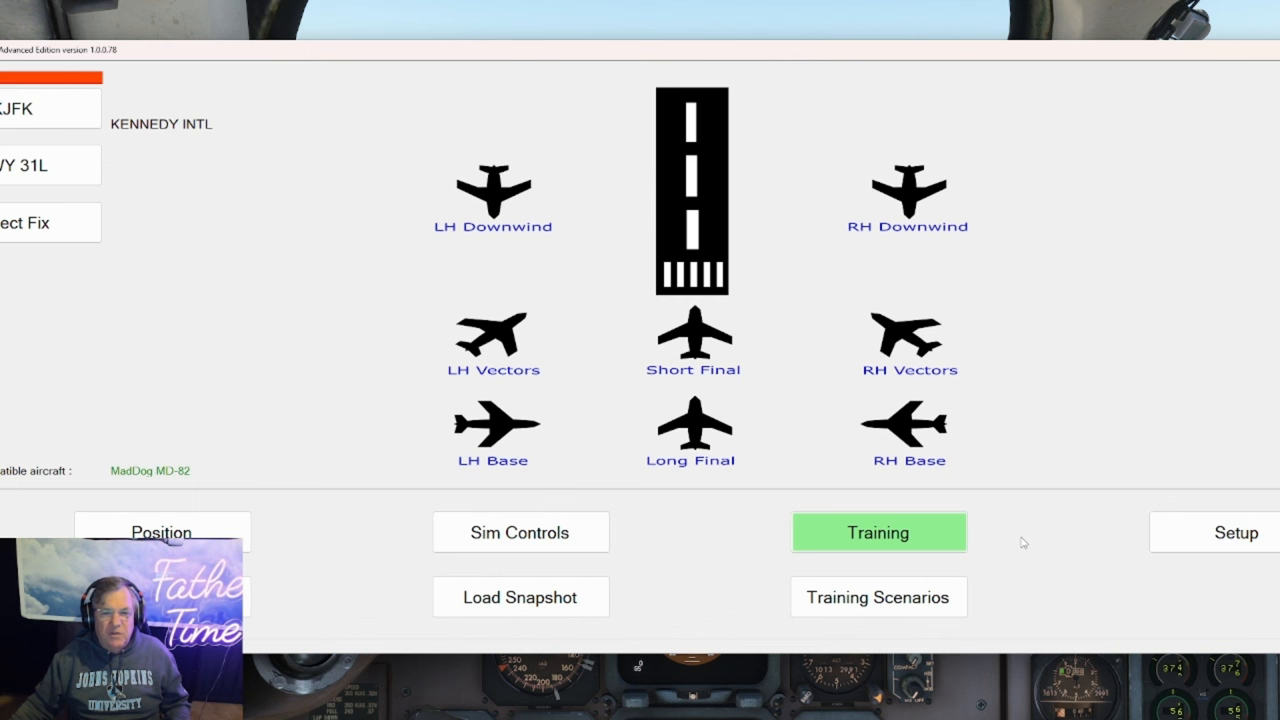
- Show the Setup options page with approach distances and airport database cycle
click(878, 532)
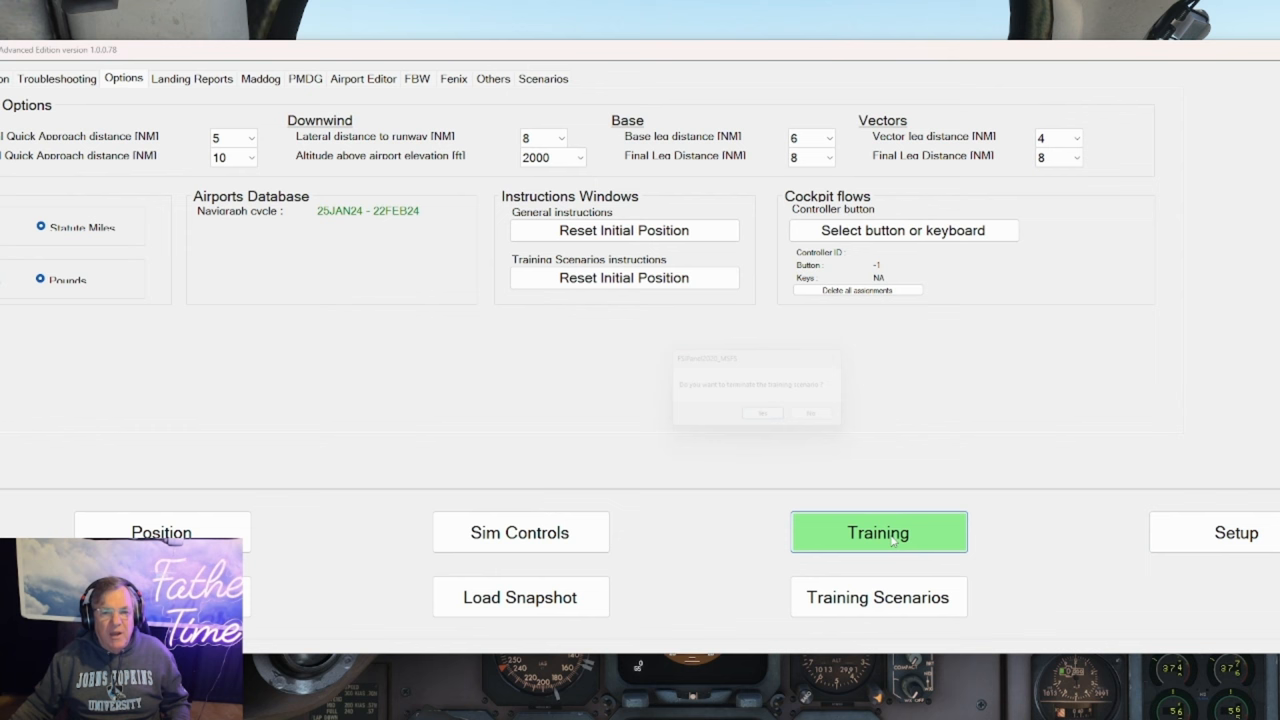
- Return to the ATA failure chapter list, then show the MD-82 training scenarios
click(878, 532)
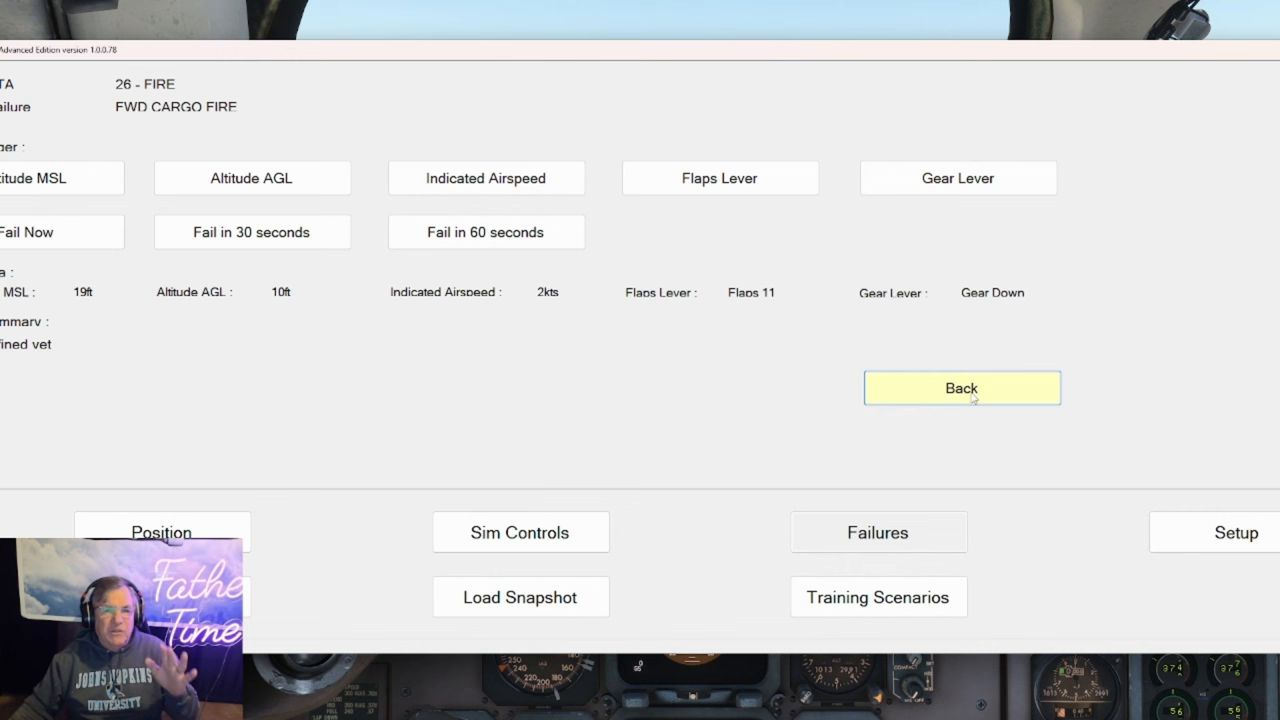
click(960, 388)
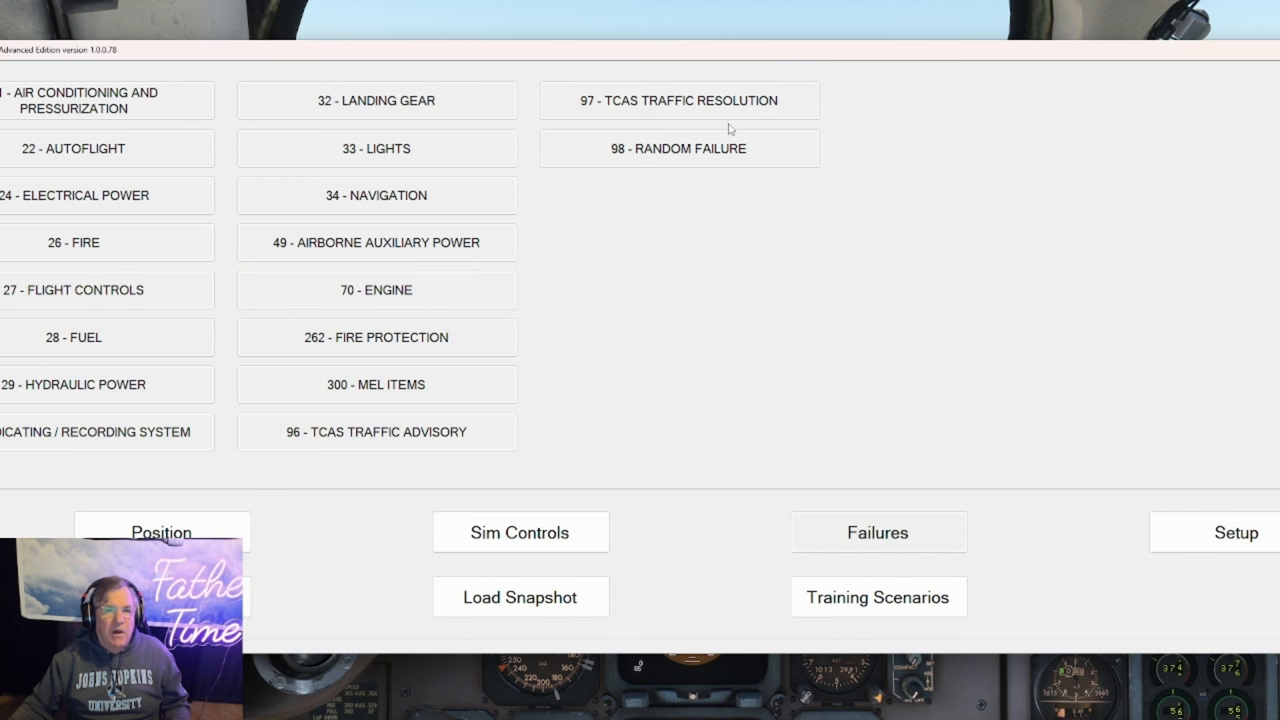
mouse_move(796, 546)
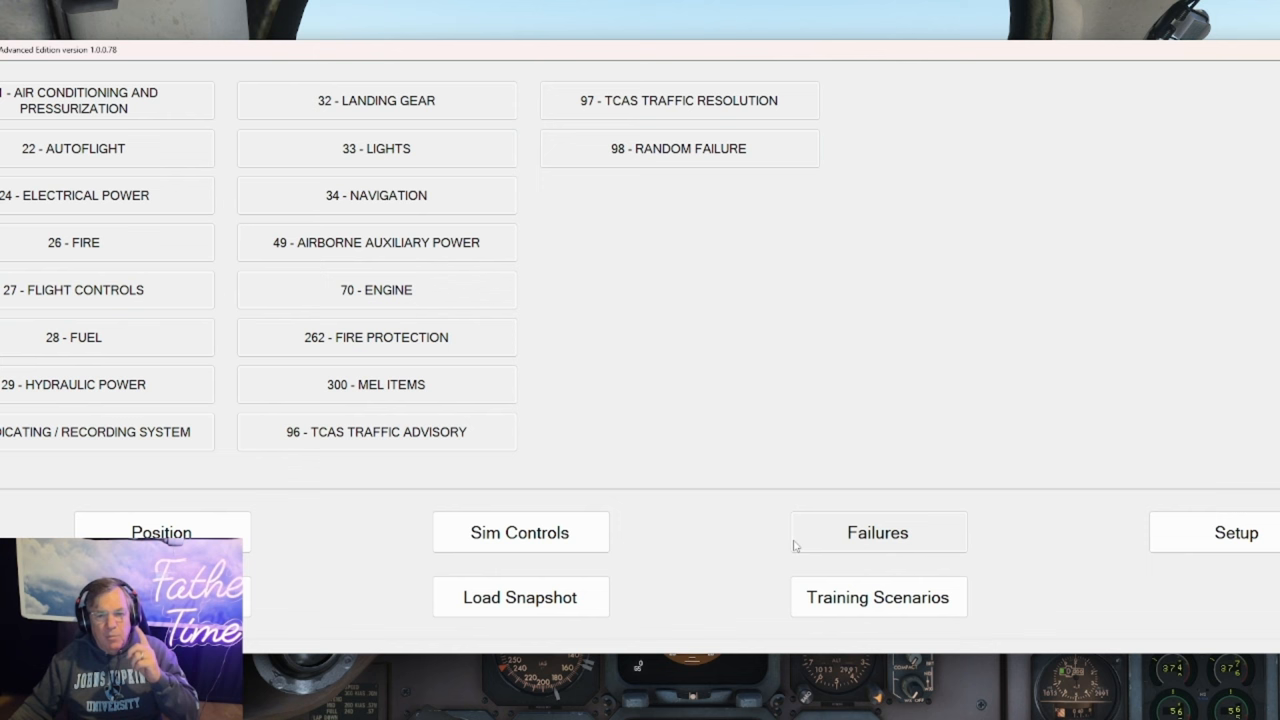
click(878, 596)
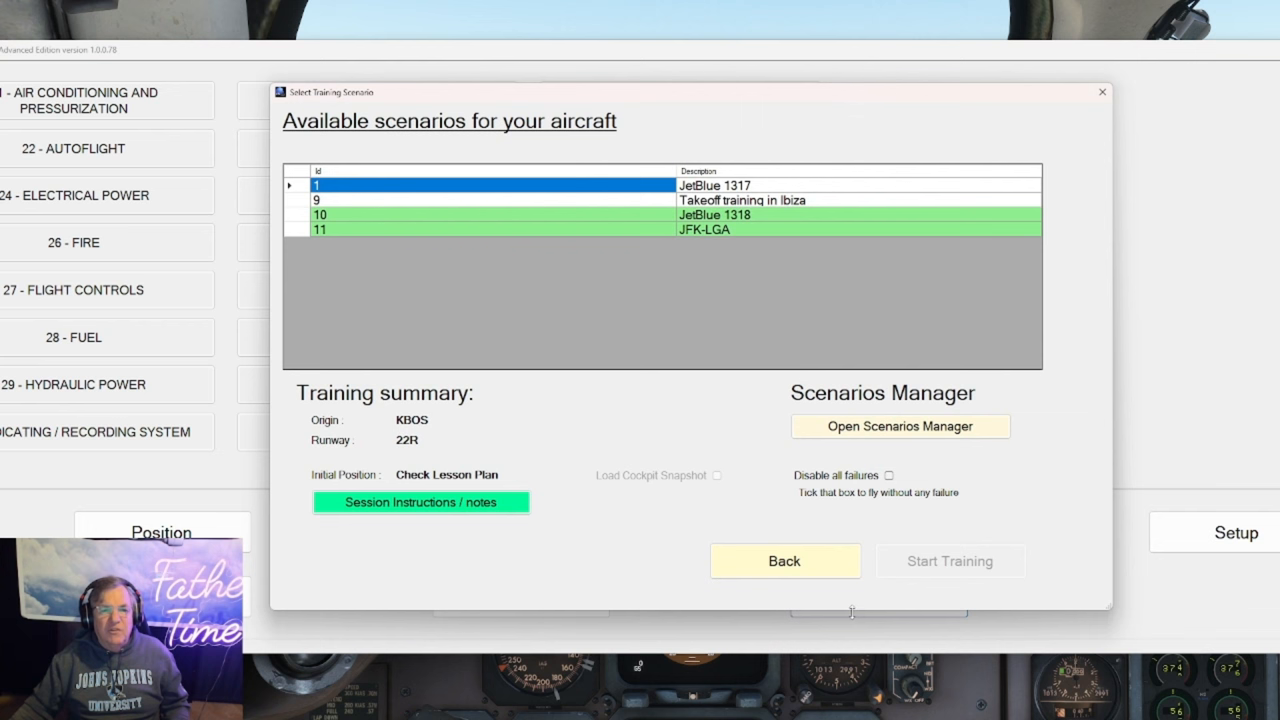
- Select scenario 11 JFK-LGA and start the training session from KJFK 31L
click(704, 228)
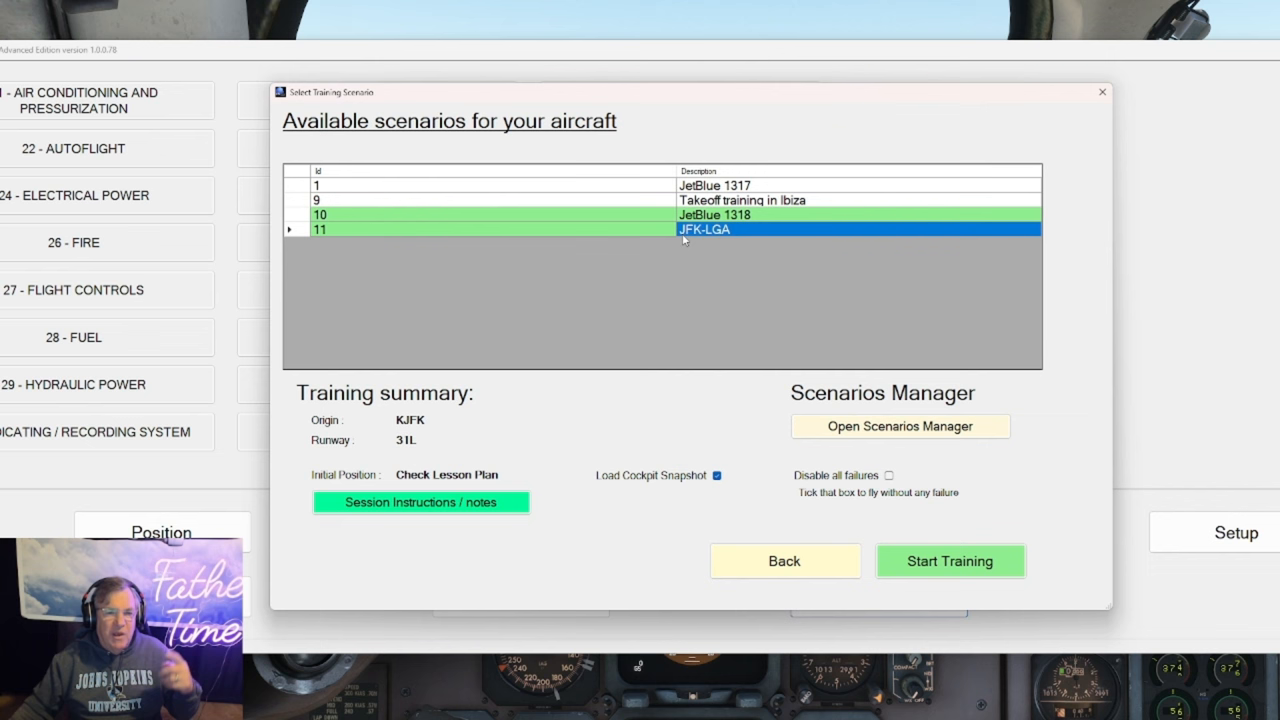
click(420, 502)
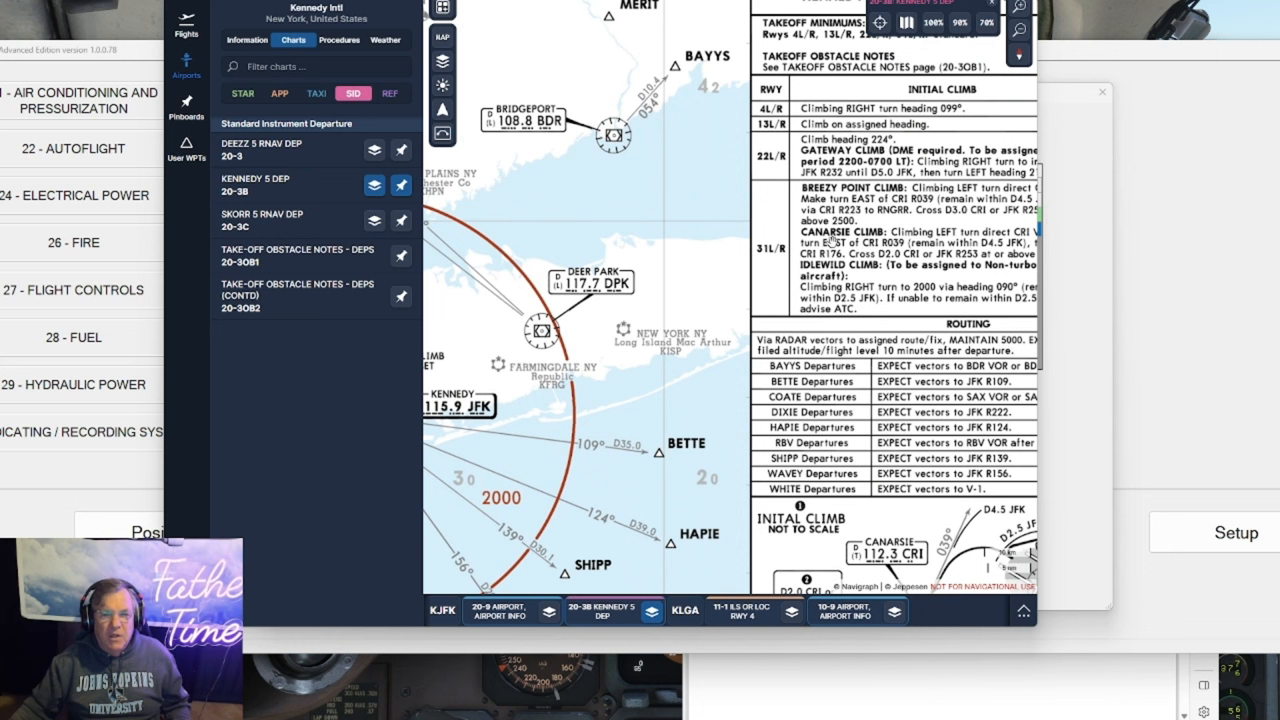
- Show Kennedy Intl's AIRPORT, AIRPORT INFO 20-9 diagram from the TAXI chart list
click(316, 94)
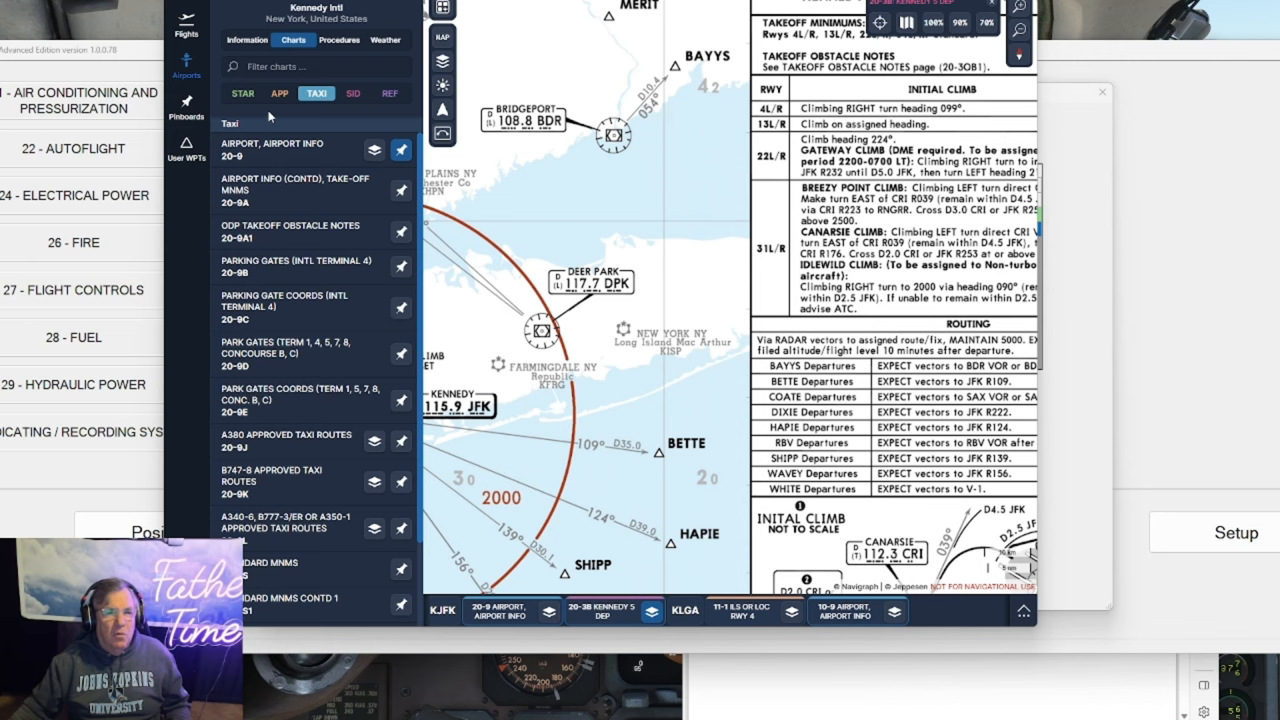
click(300, 148)
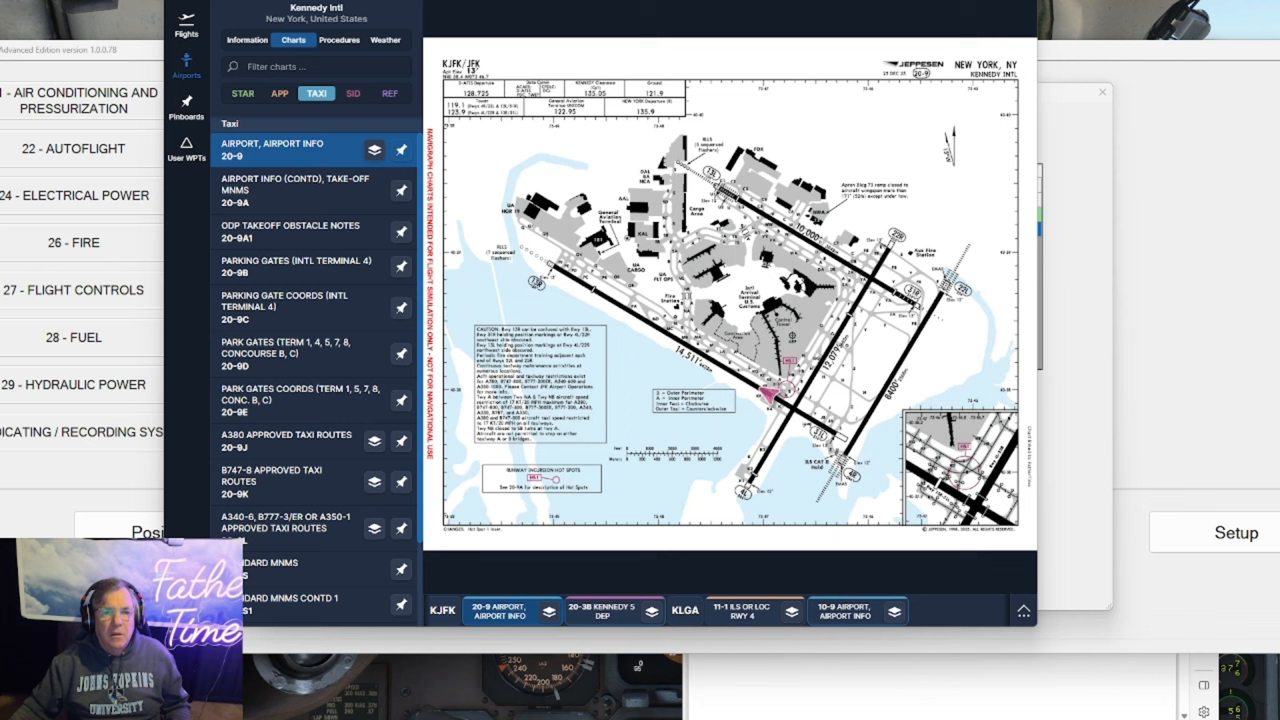